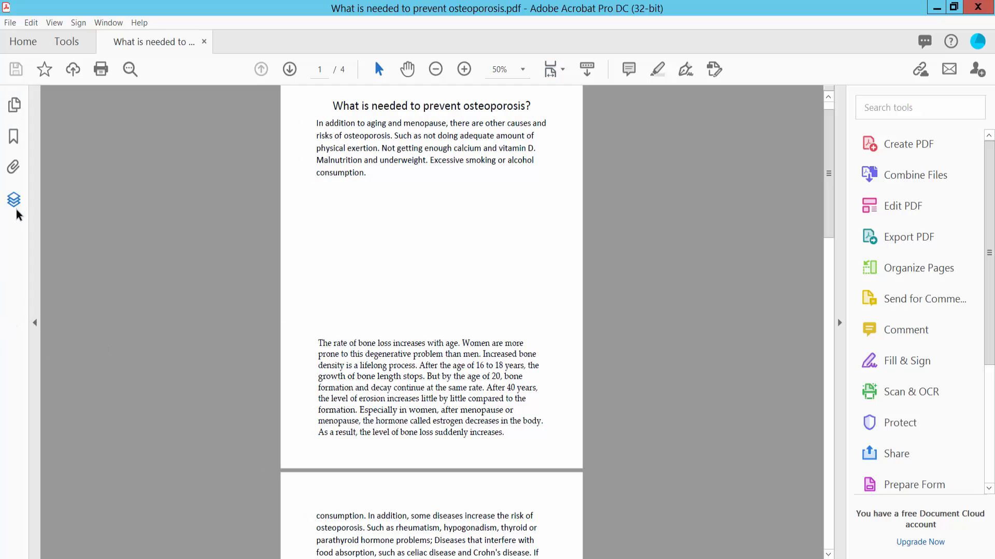
- Bring up the Layers panel and start Import as Layer
{"action": "left_click", "coordinate": [13, 200]}
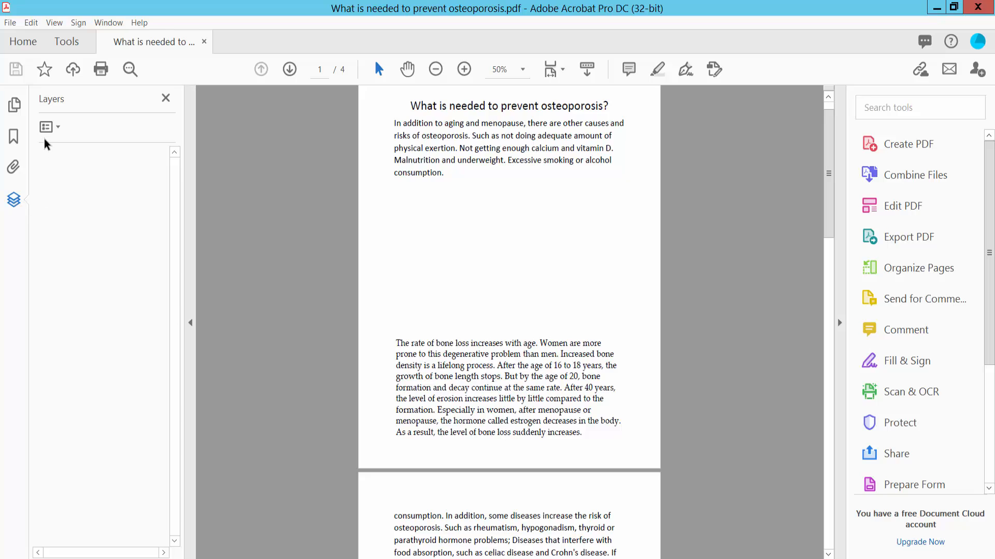
{"action": "left_click", "coordinate": [45, 126]}
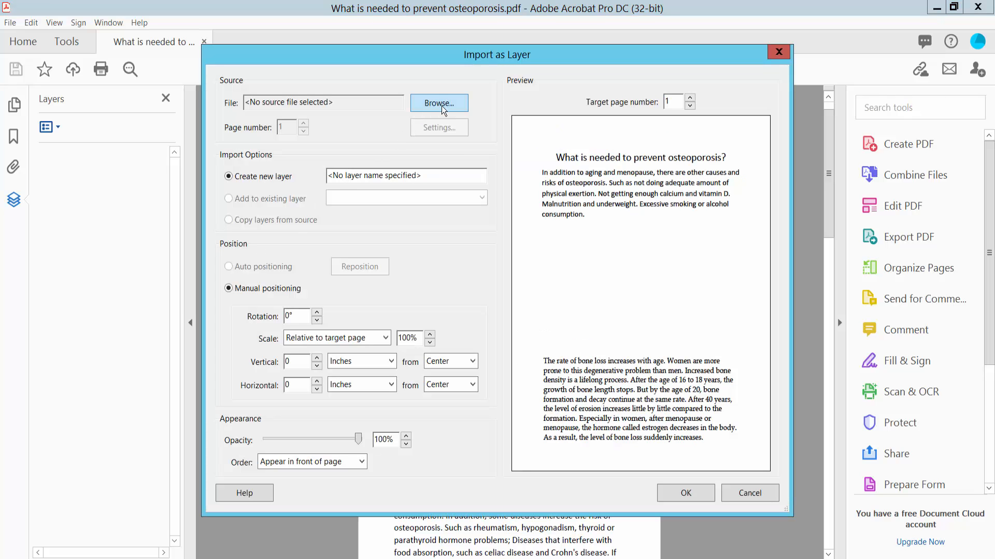
- Choose page2.pdf from the Desktop as the import source file
{"action": "left_click", "coordinate": [439, 102]}
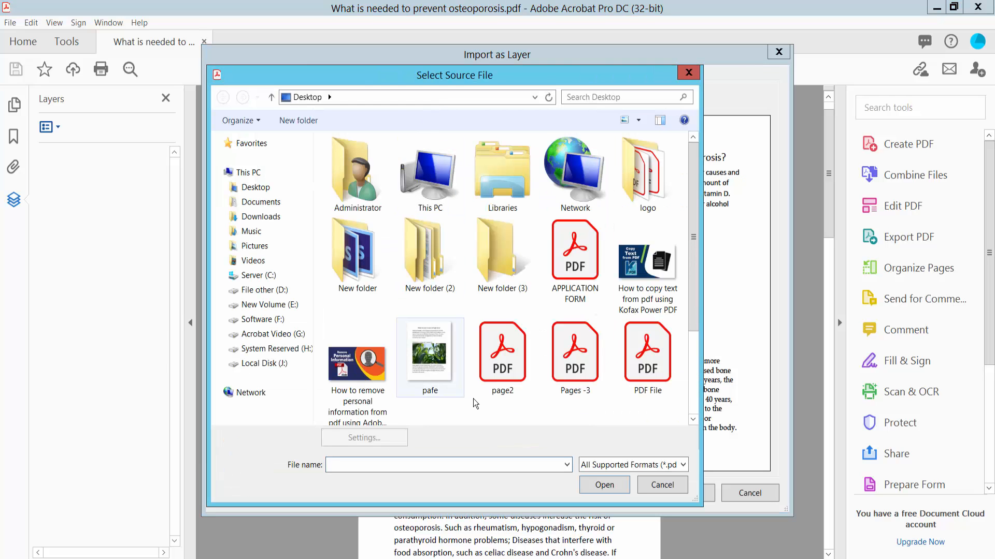
{"action": "left_click", "coordinate": [501, 352]}
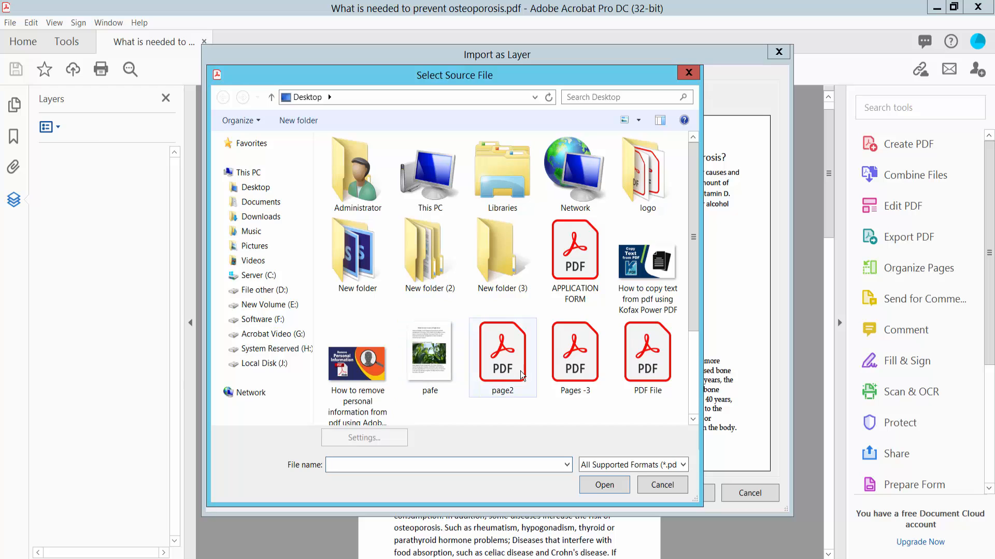
{"action": "left_click", "coordinate": [501, 352]}
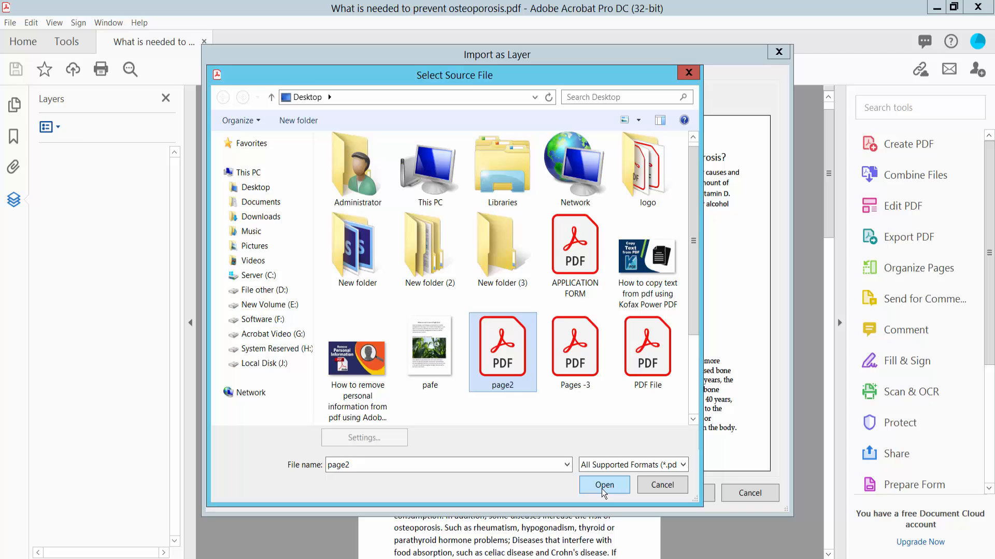
{"action": "left_click", "coordinate": [603, 485]}
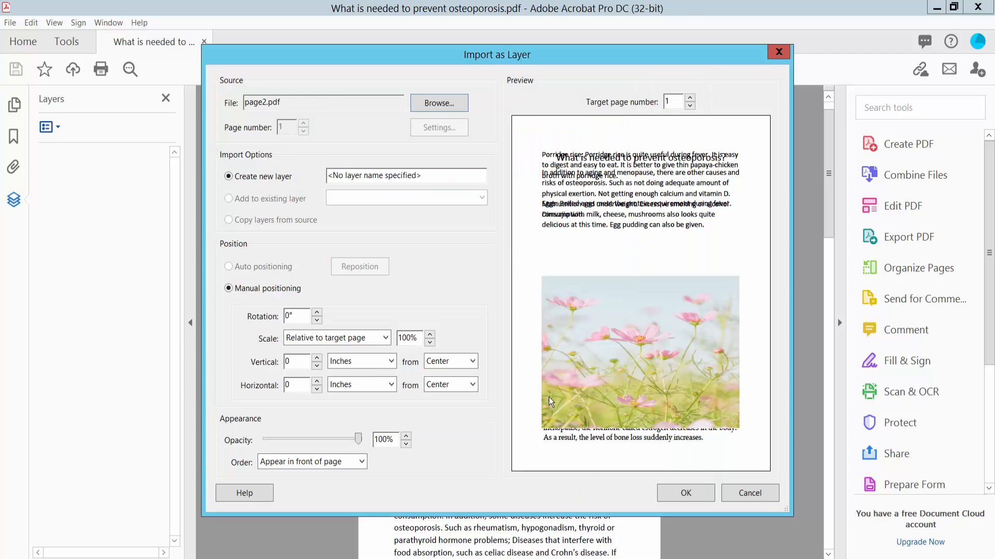
{"action": "mouse_move", "coordinate": [429, 188]}
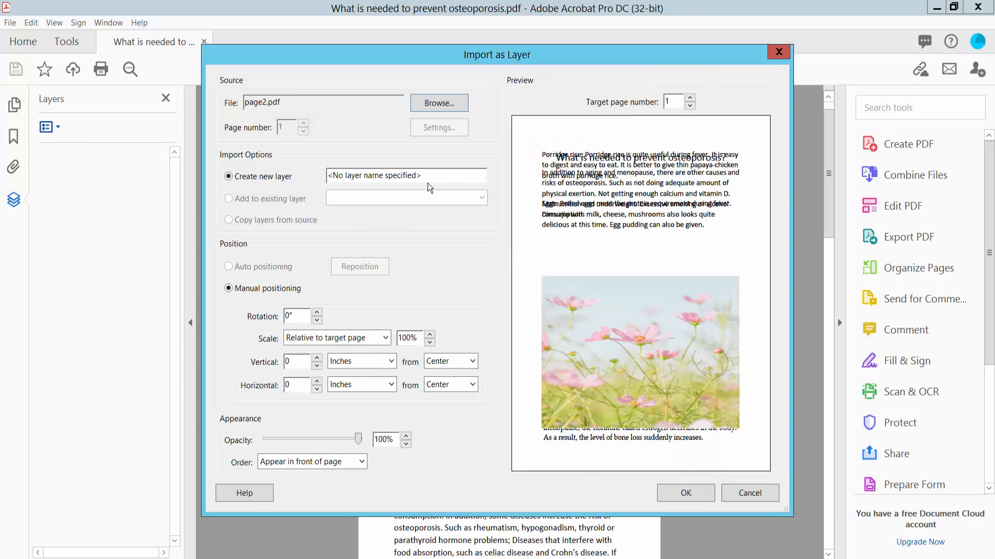
- Name the layer 1, rotate 90°, scale 70%, vertical offset 0.2 in, kept in front of page
{"action": "type", "text": "1"}
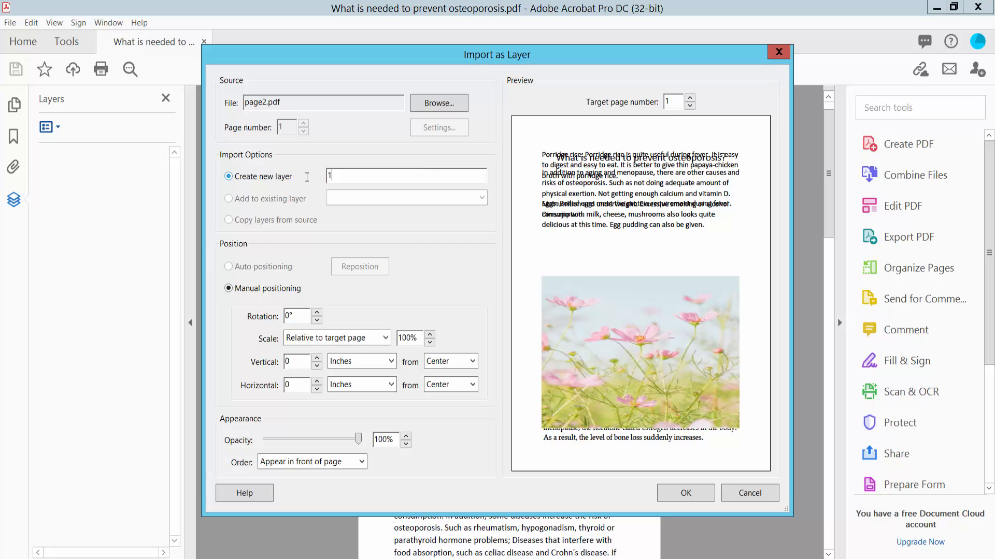
{"action": "left_click", "coordinate": [317, 313]}
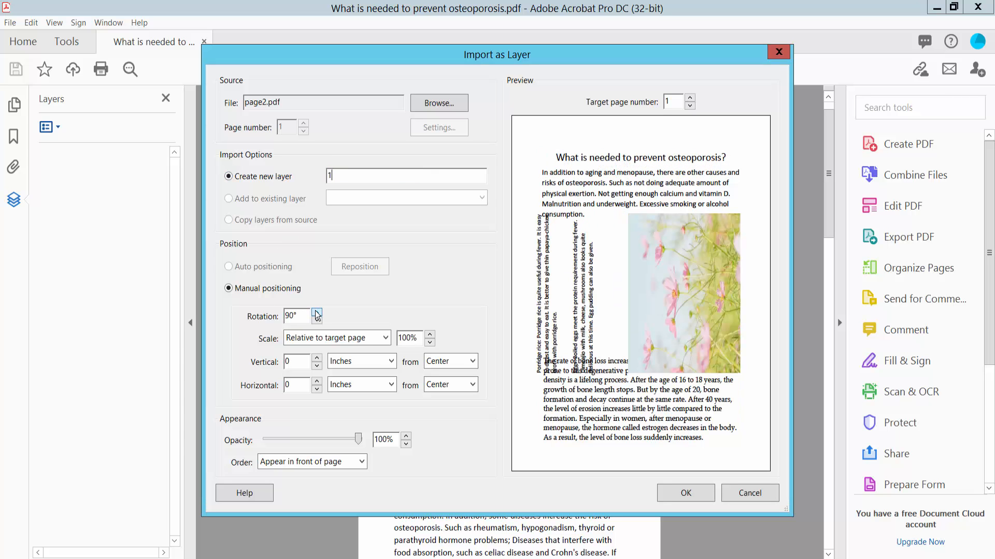
{"action": "left_click", "coordinate": [431, 342]}
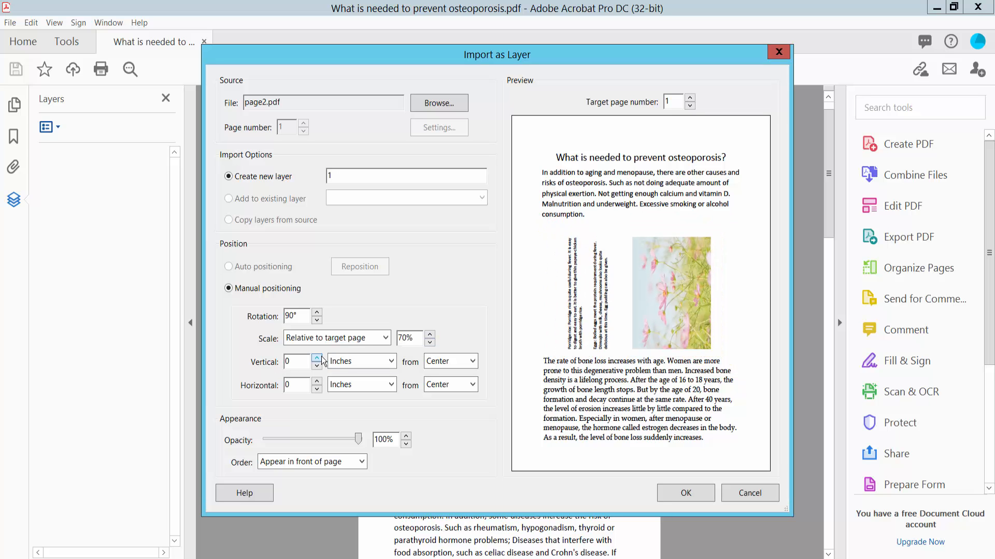
{"action": "left_click", "coordinate": [317, 357]}
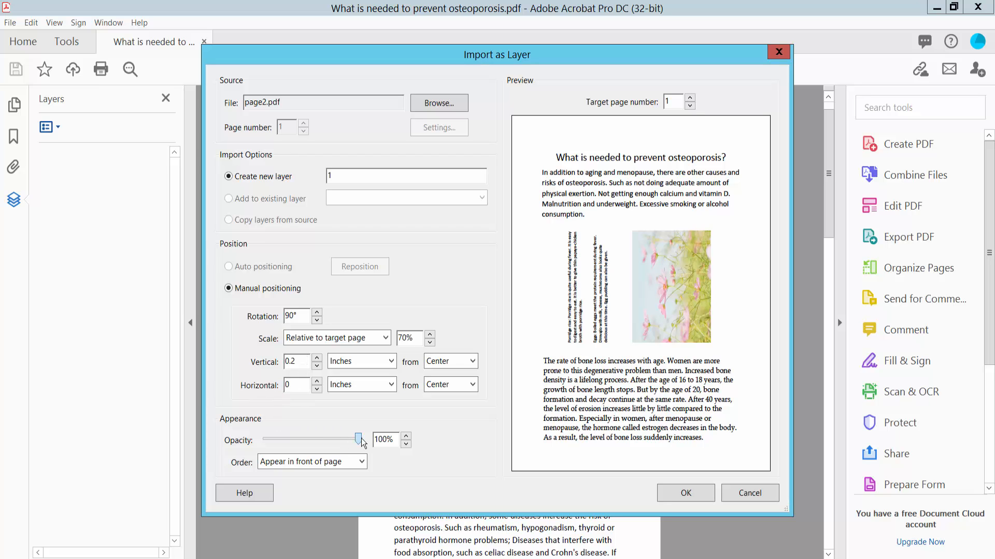
{"action": "left_click_drag", "start_coordinate": [360, 439], "coordinate": [355, 439]}
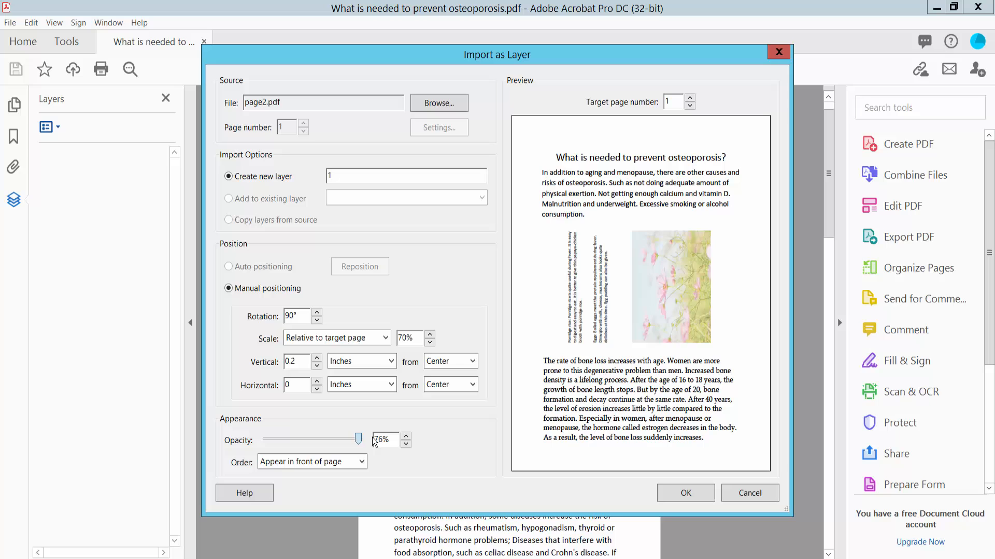
{"action": "left_click", "coordinate": [360, 461]}
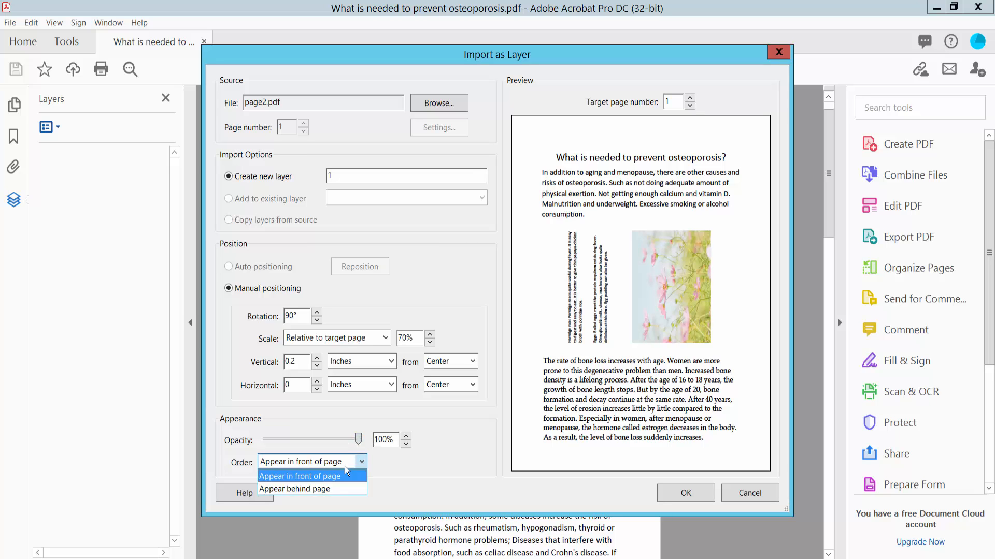
{"action": "left_click", "coordinate": [293, 489]}
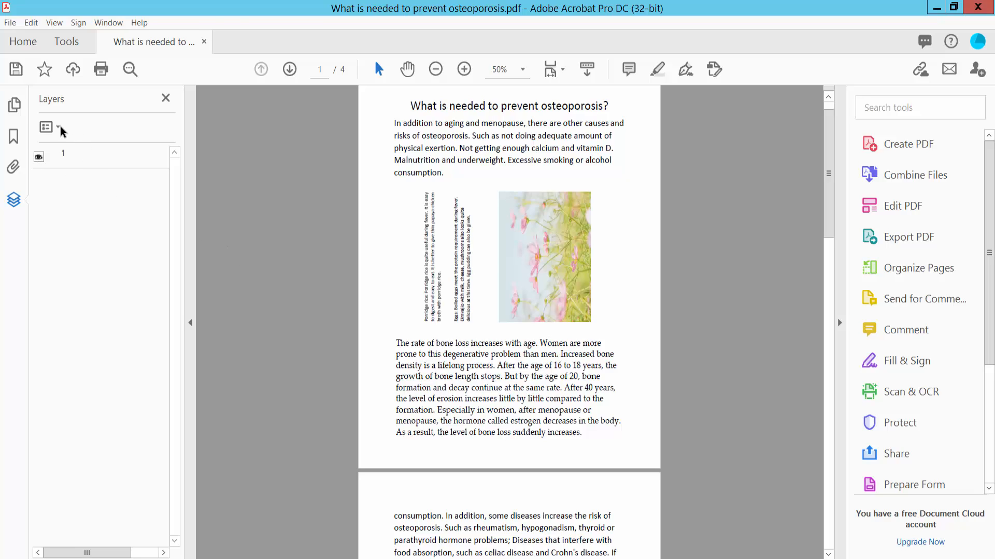
{"action": "left_click", "coordinate": [59, 126]}
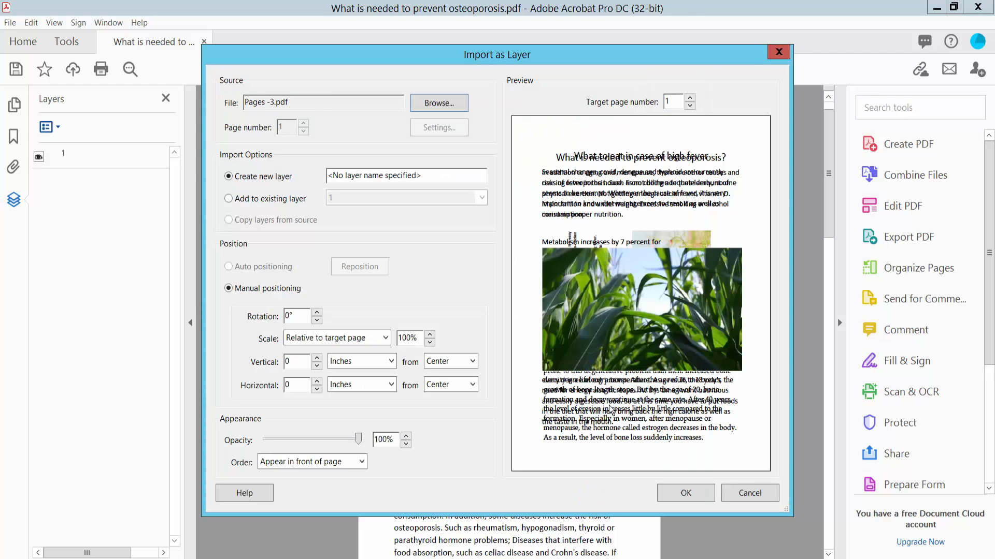
- Import Pages -3.pdf onto page 2 at 90°, 70%, 0.3 in offset; dismiss the missing-name warning
{"action": "left_click", "coordinate": [690, 97]}
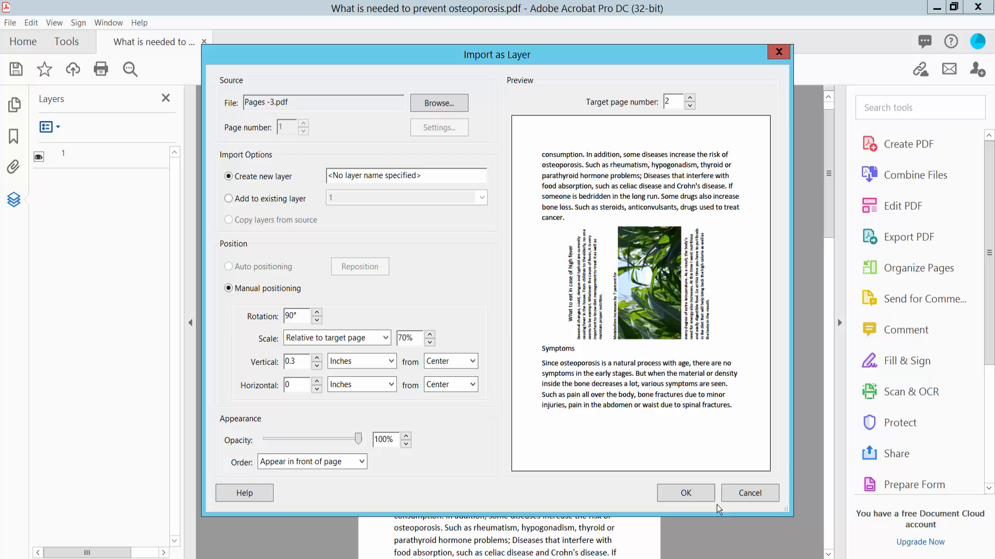
{"action": "left_click", "coordinate": [685, 493]}
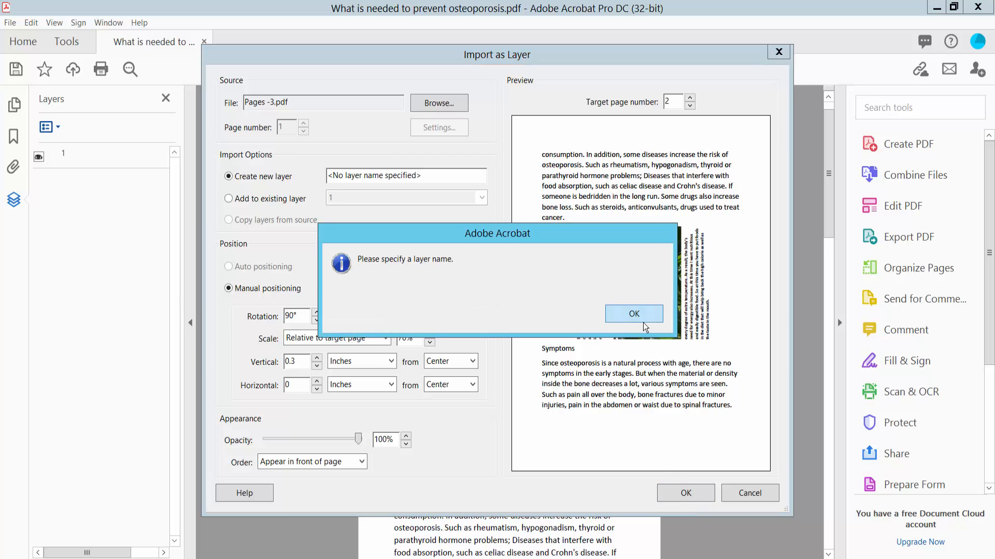
{"action": "left_click", "coordinate": [632, 313]}
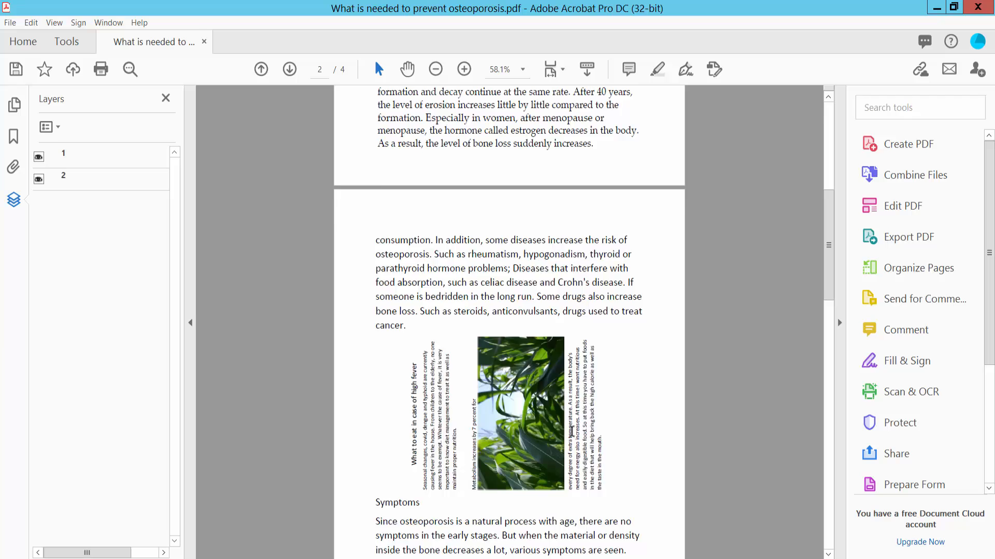
- Zoom out to view both pages with layers 1 and 2 applied
{"action": "left_click", "coordinate": [435, 70]}
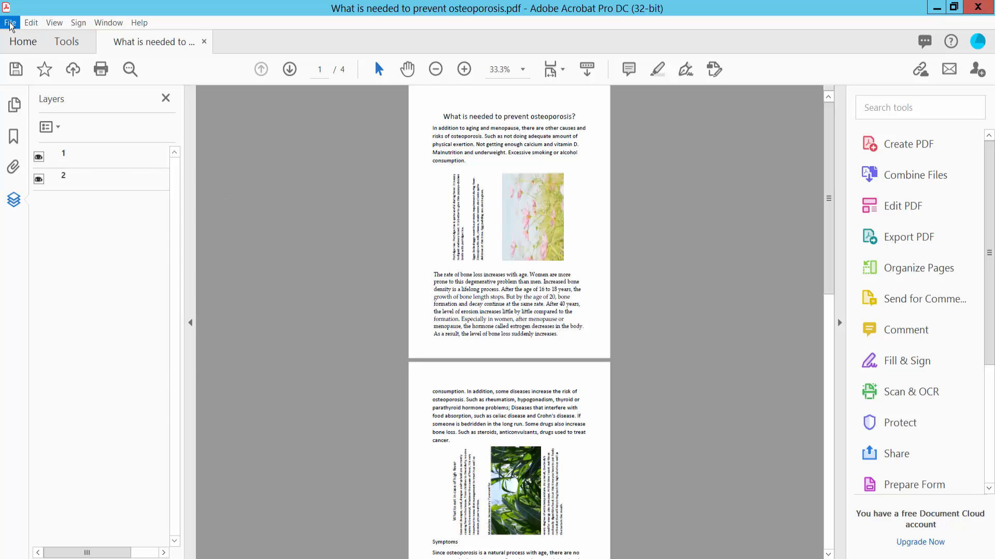
- Bring up the File menu to reach the Save As option
{"action": "left_click", "coordinate": [10, 22]}
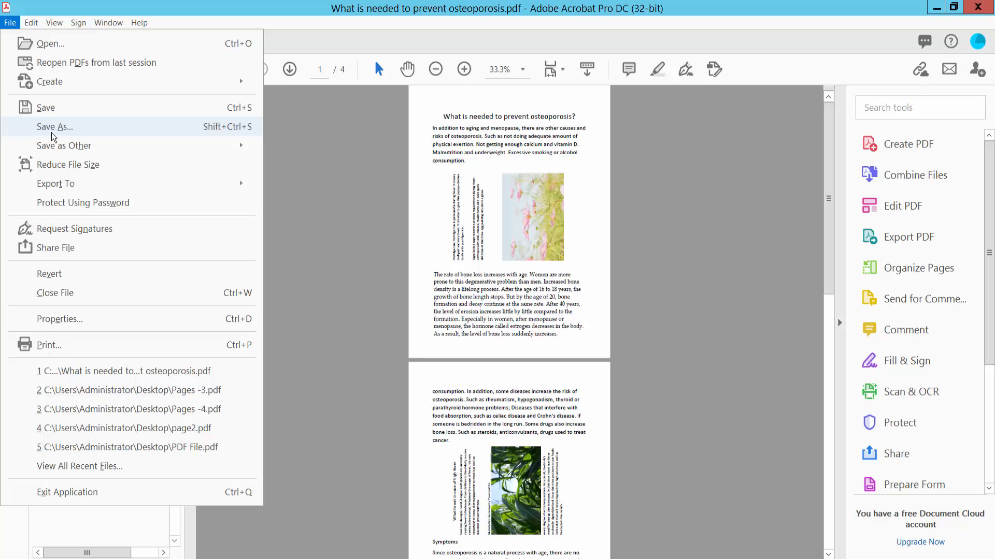
{"action": "mouse_move", "coordinate": [513, 384]}
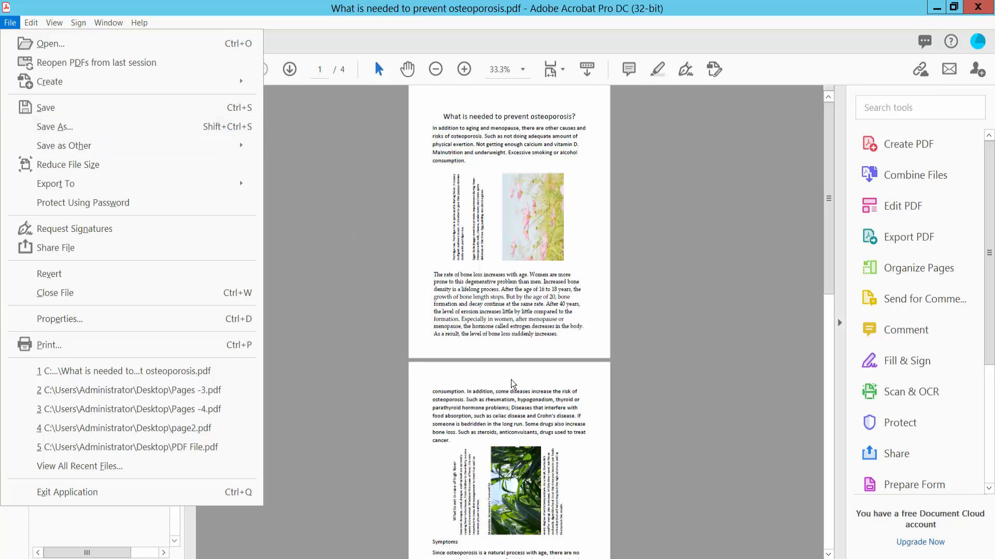